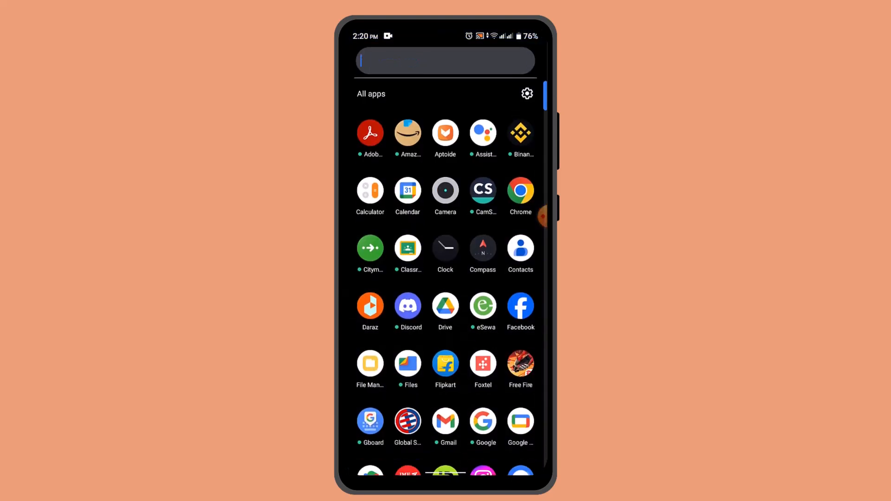
Filter the app drawer by 'T' and launch TimeTree.
type("T")
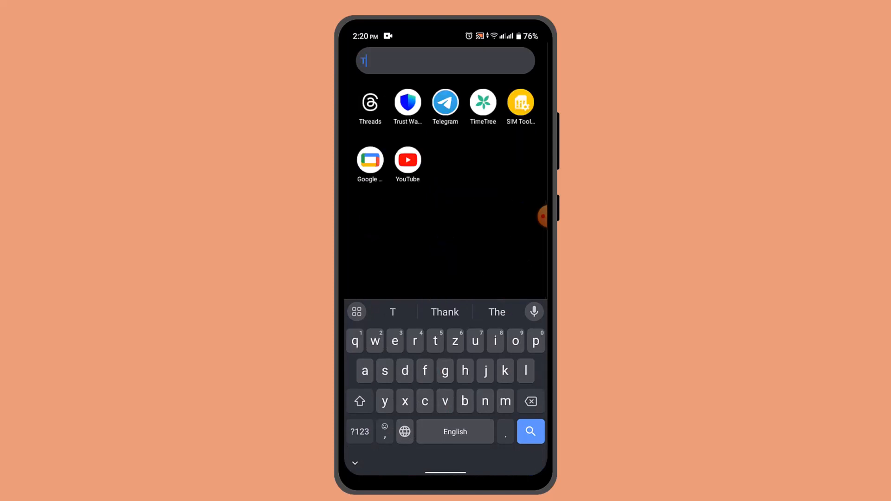
left_click(482, 104)
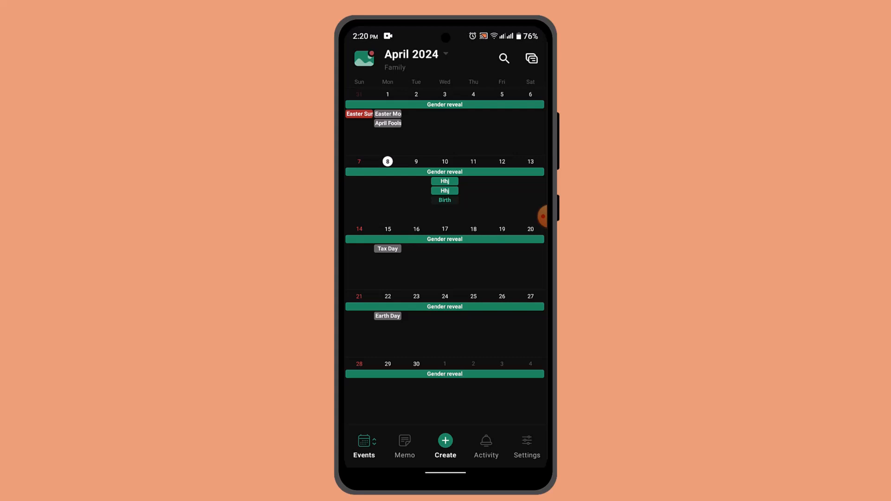
Search events for 'birth' to find Birth on Wed, Apr 10, 2024.
left_click(504, 58)
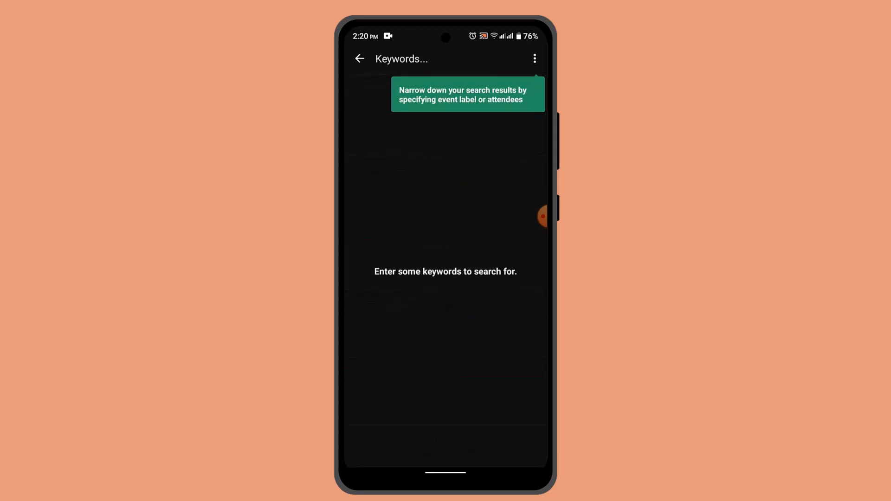
type("birth")
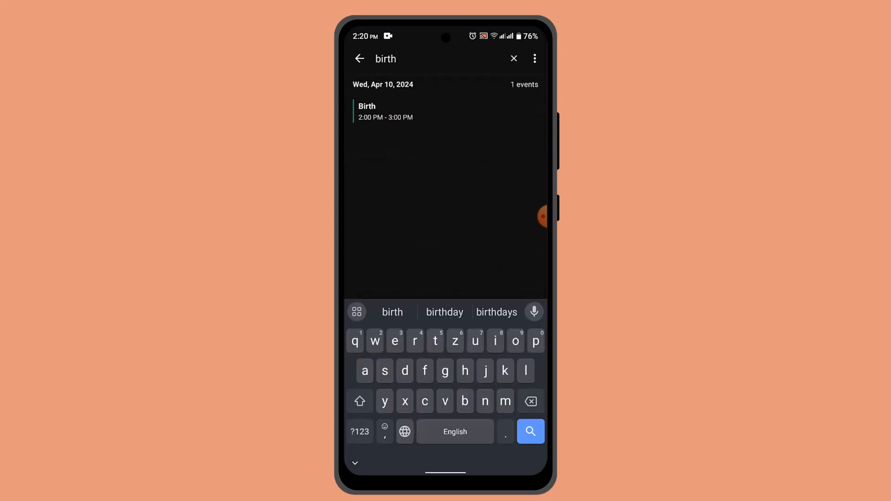